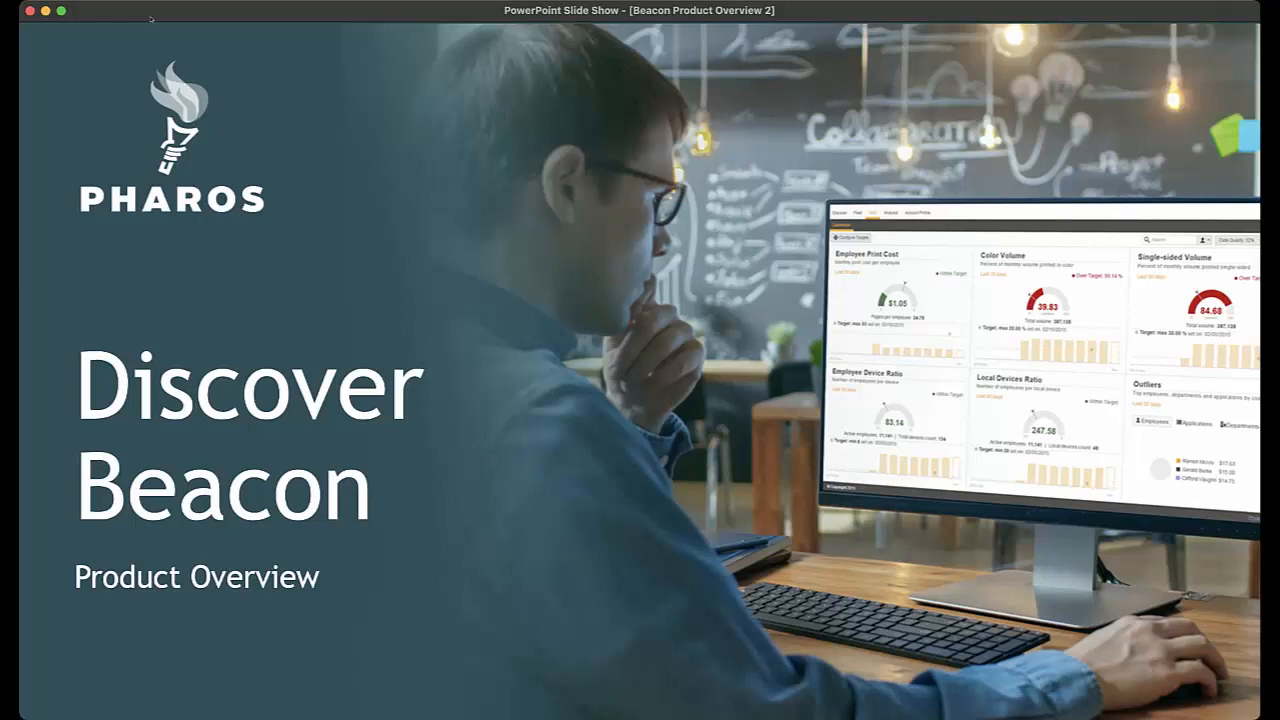
Step: Advance from the Discover Beacon title slide to the Pharos Beacon Dashboards slide
{"action": "key", "text": "right"}
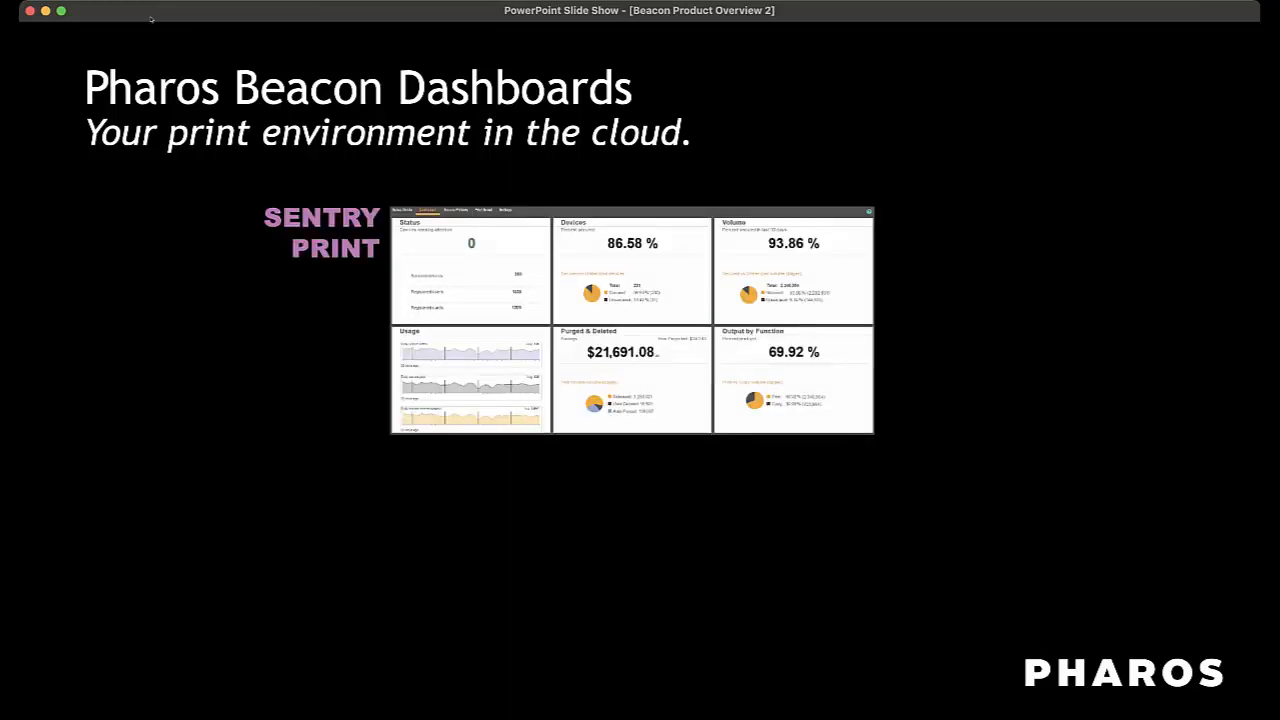
Step: Reveal the Print and Fleet Analytics dashboards, then advance to the Why Monitor Your Fleet slide
{"action": "key", "text": "right"}
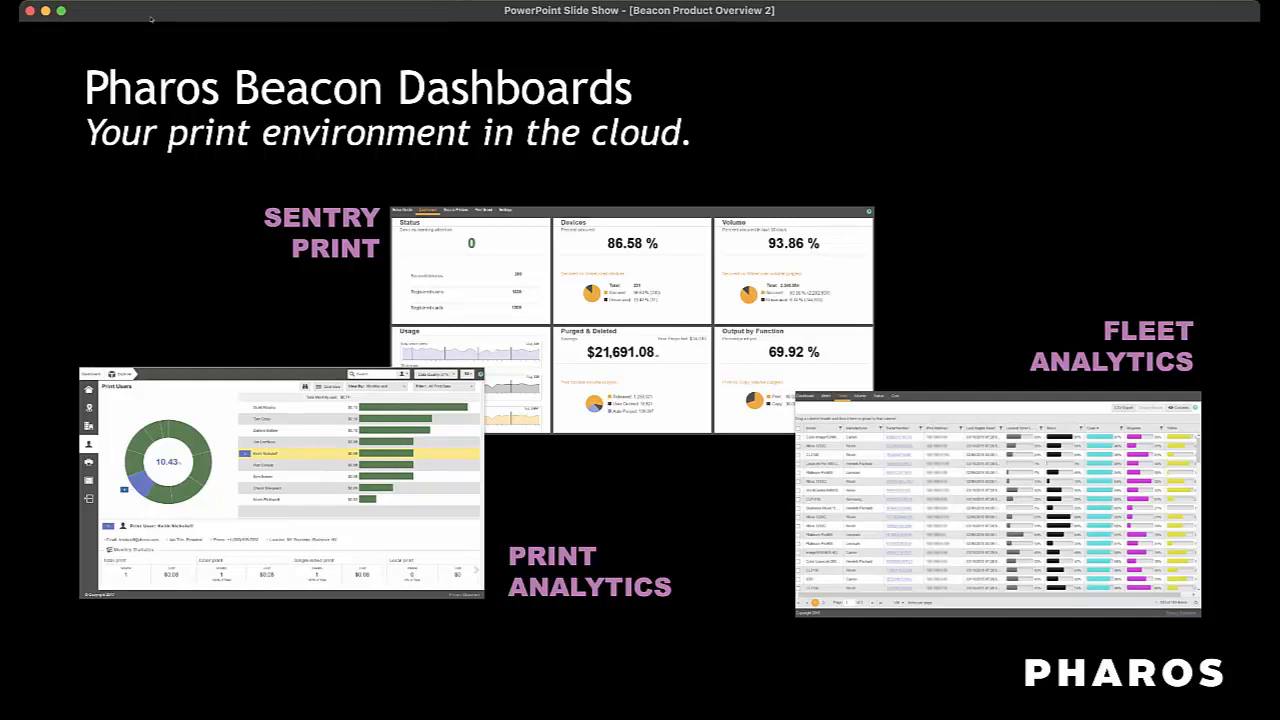
{"action": "key", "text": "right"}
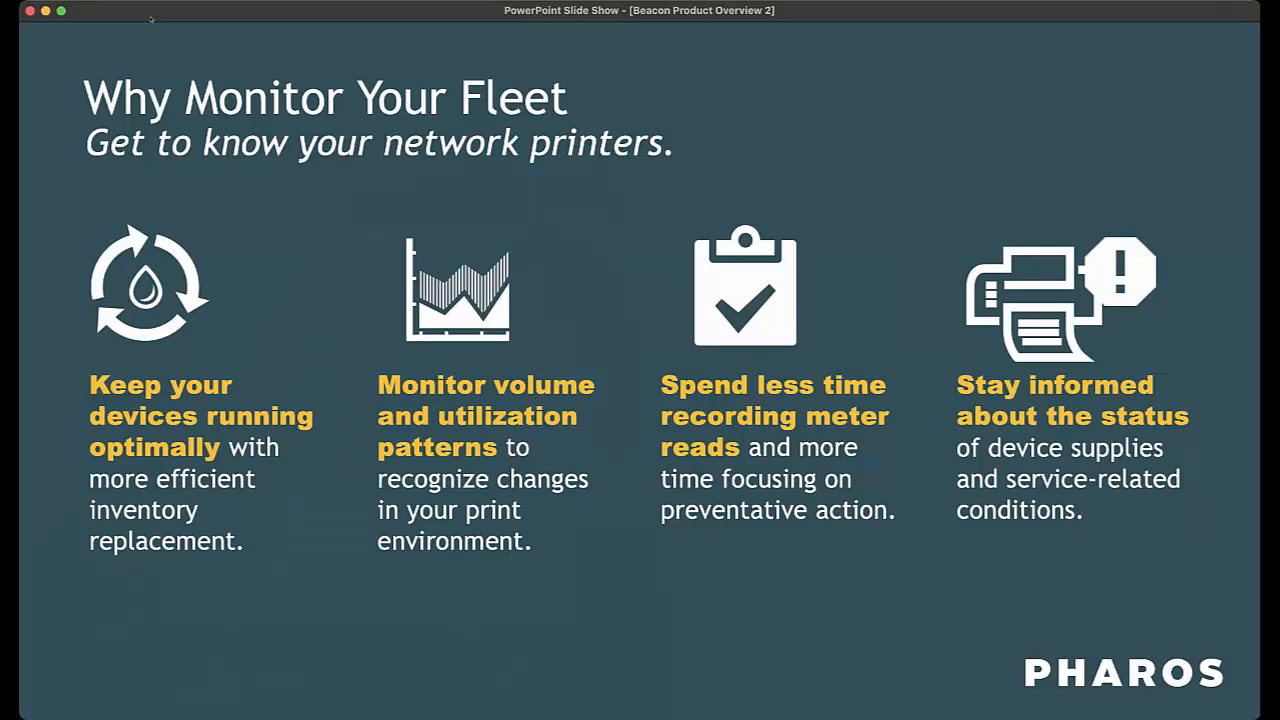
Step: Present the Fleet Analytics slide, then advance to the 'Print like you normally would' slide
{"action": "key", "text": "right"}
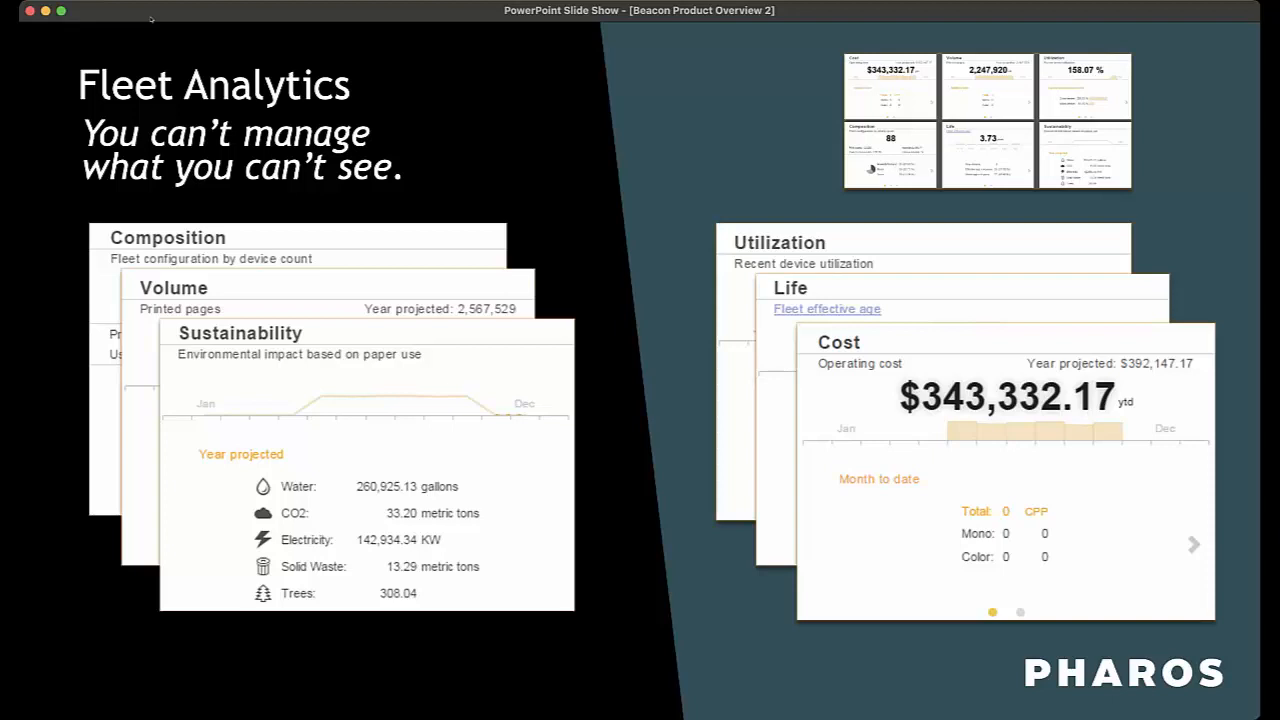
{"action": "key", "text": "right"}
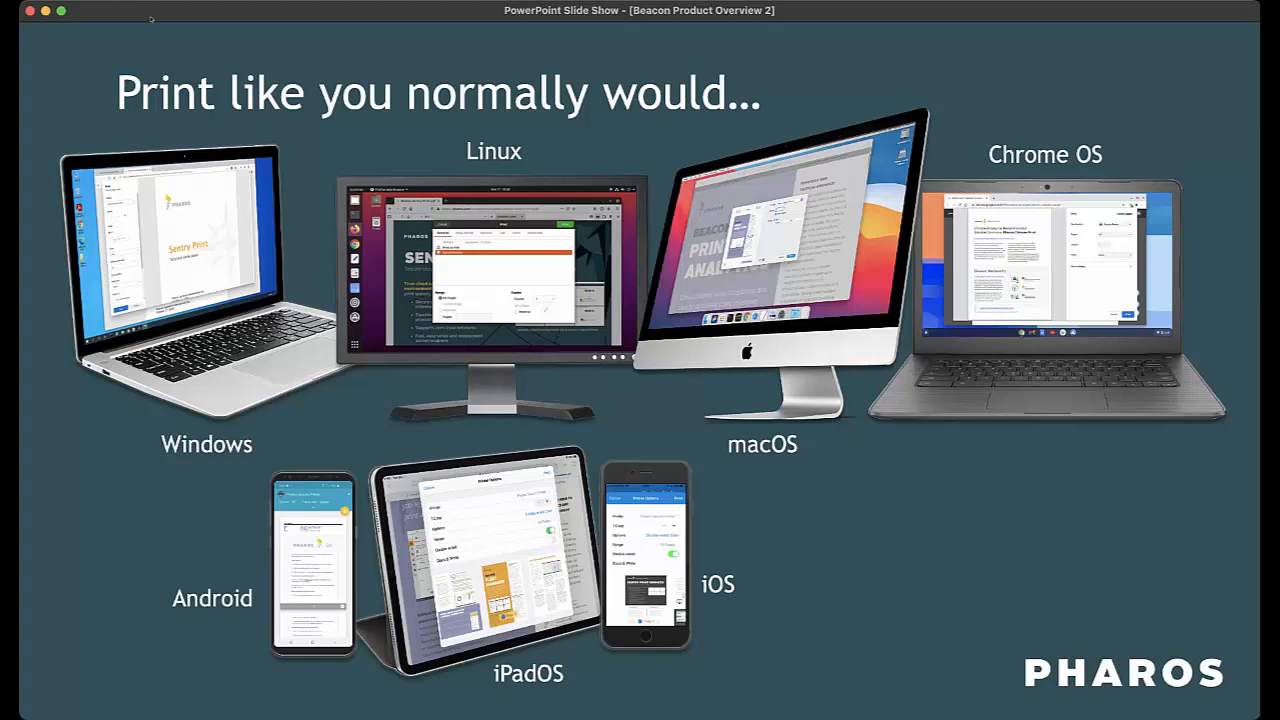
Step: Advance to the '…and release at any available printer' slide
{"action": "key", "text": "right"}
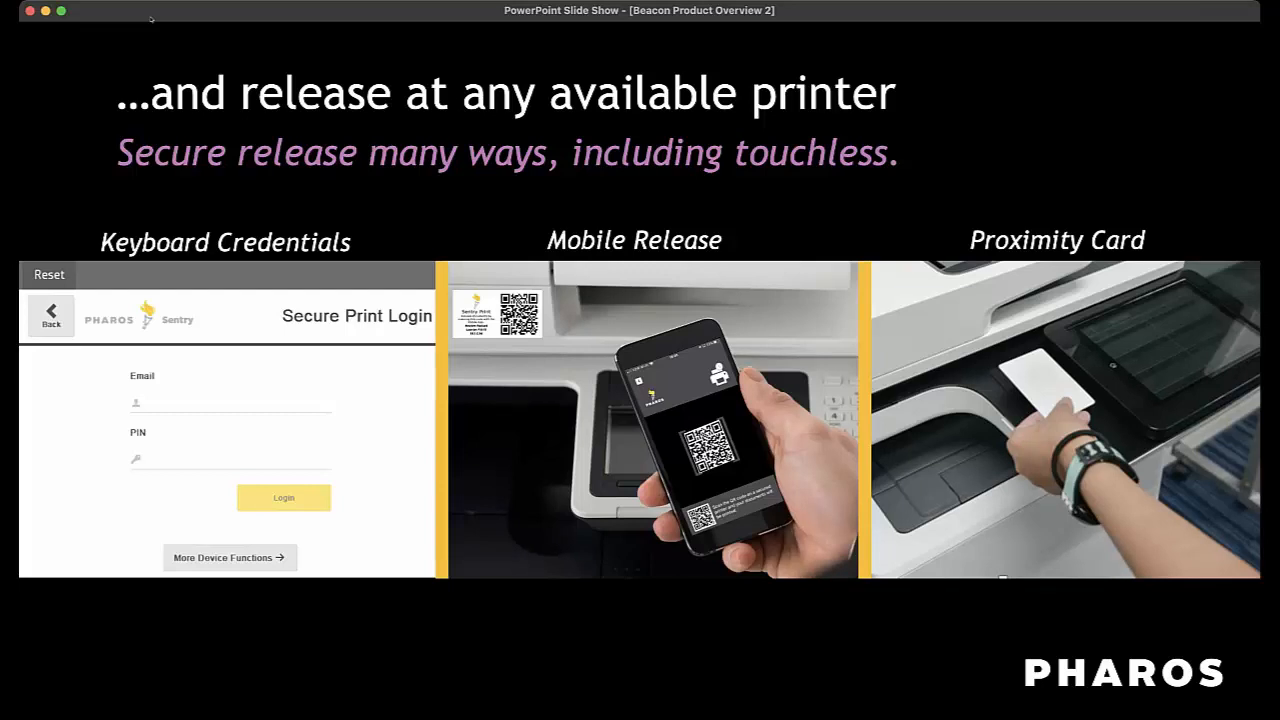
{"action": "key", "text": "right"}
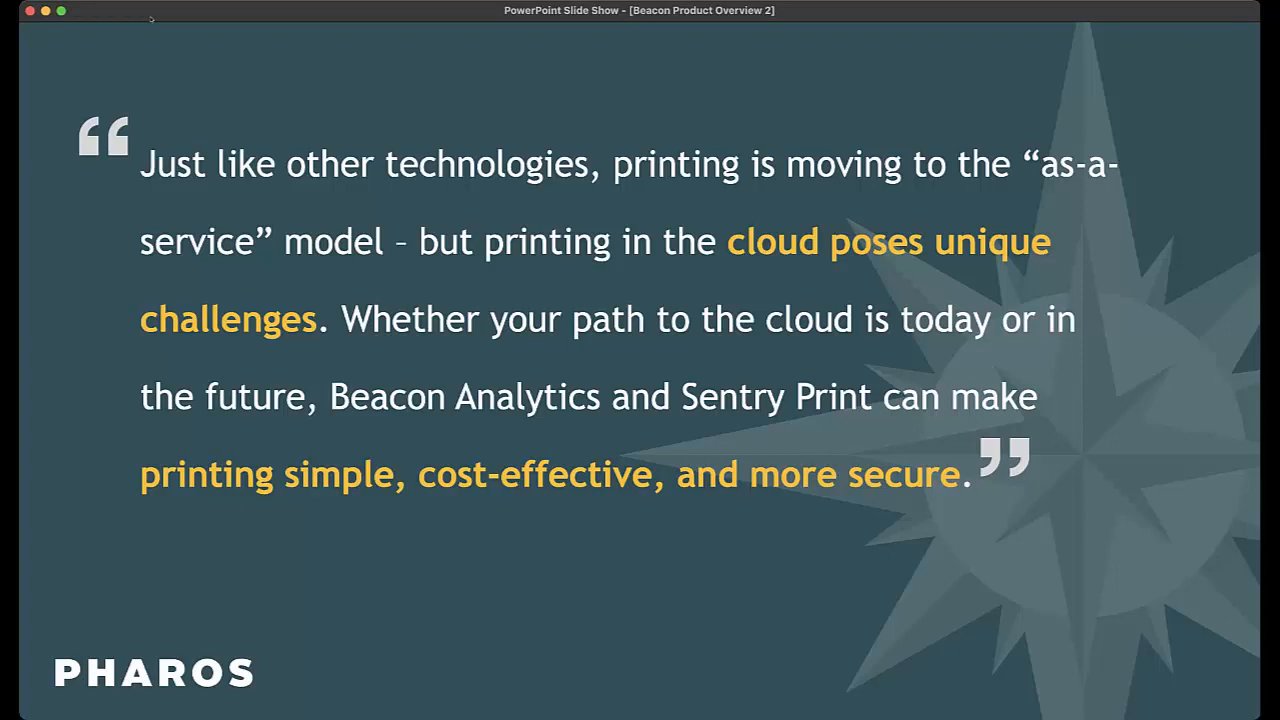
Step: Advance to the closing Pharos Beacon 60-Day Trial call-to-action slide
{"action": "key", "text": "right"}
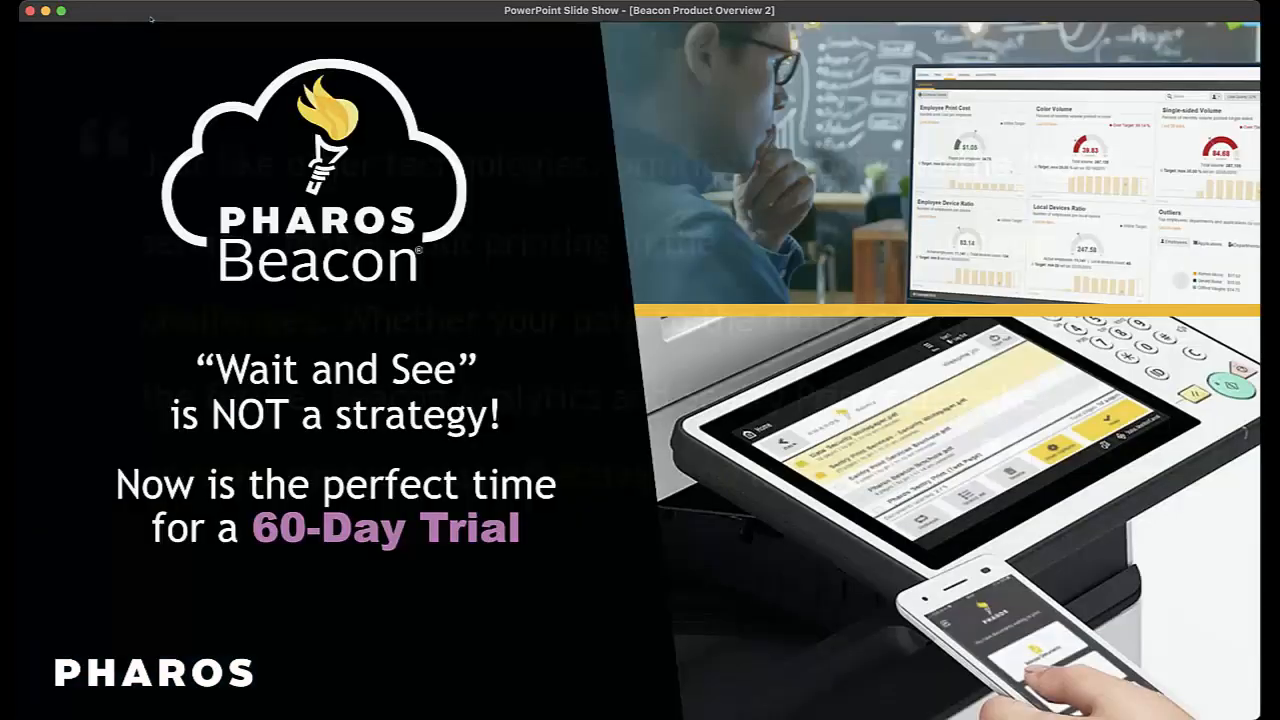